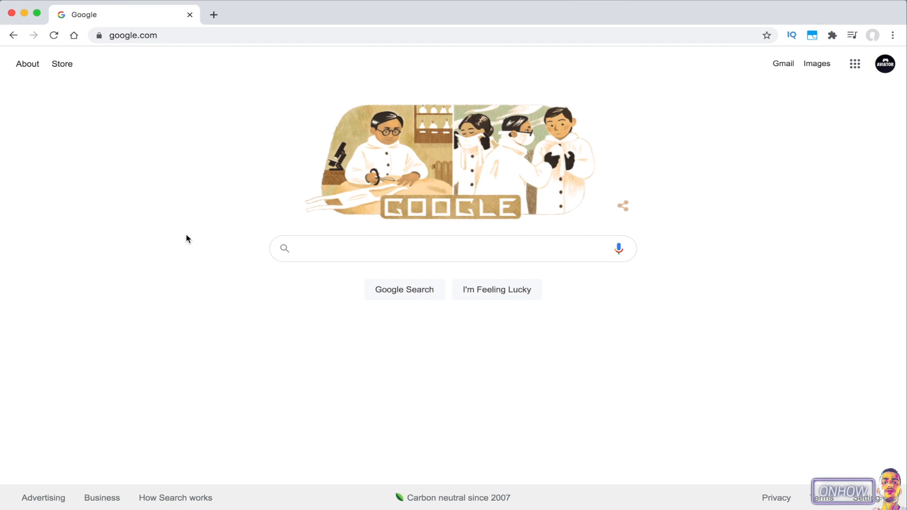
# - Navigate from the Google homepage to programmablesearchengine.google.com/about
pyautogui.click(452, 248)
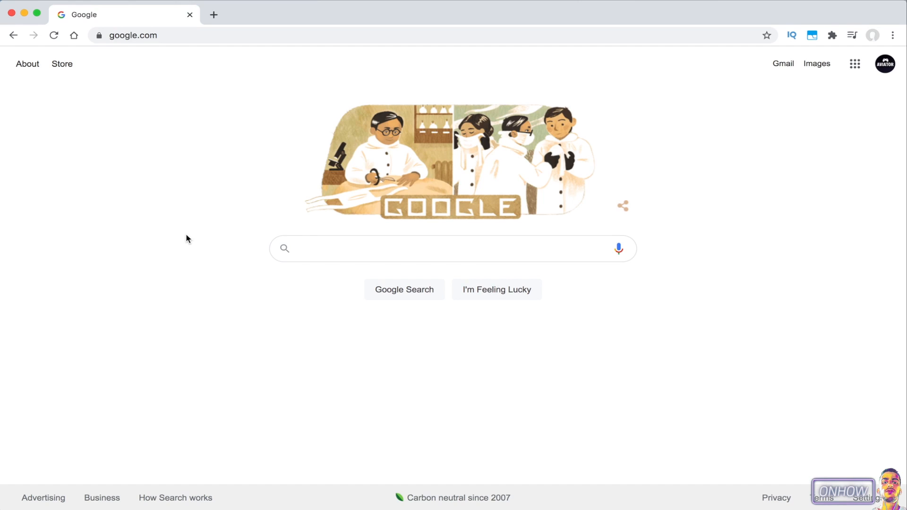
pyautogui.click(452, 248)
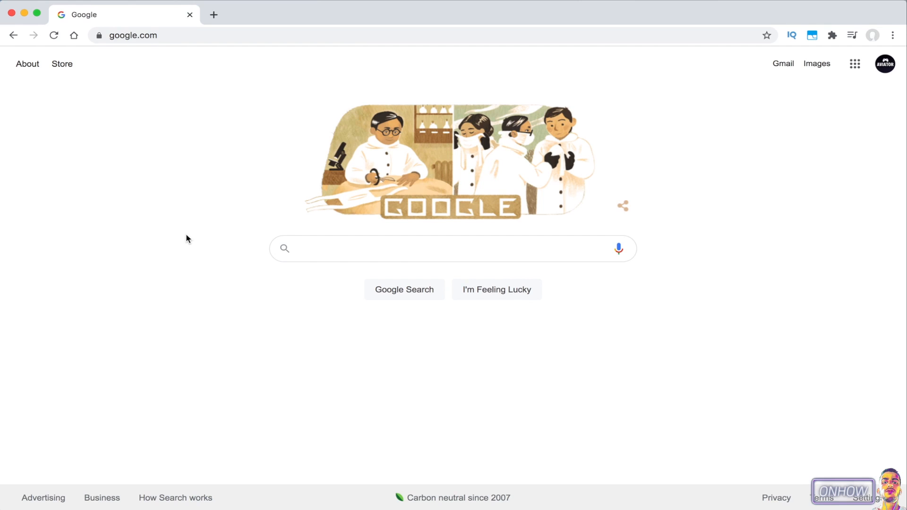
pyautogui.click(452, 248)
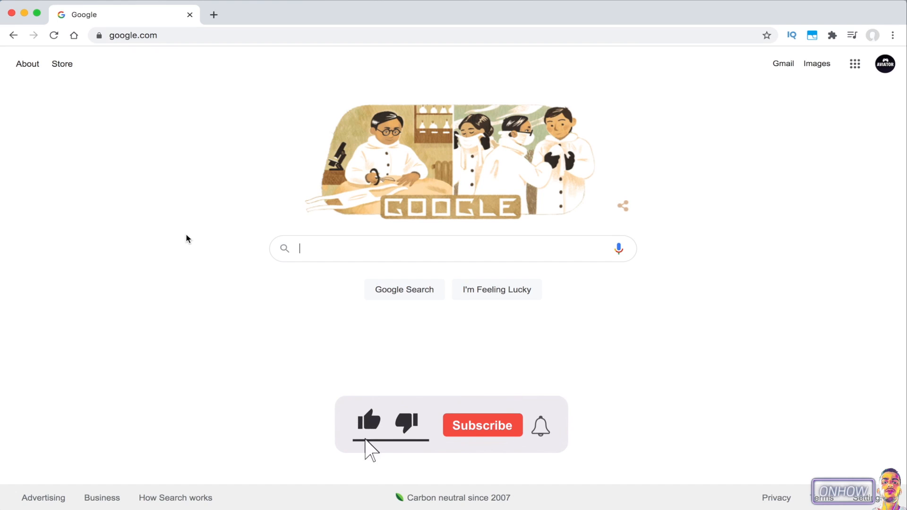
pyautogui.click(481, 425)
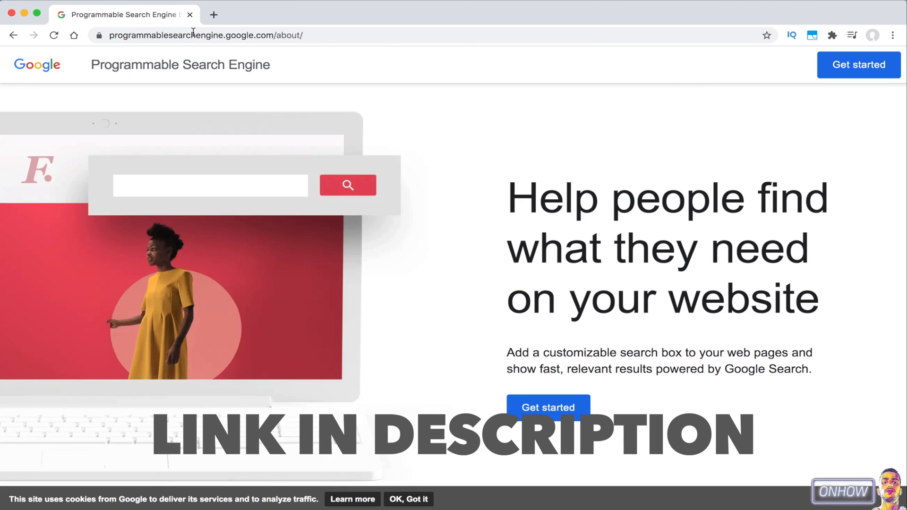
# - Try the demo search with 'dresses', then start creating a new search engine via Get started
pyautogui.click(210, 185)
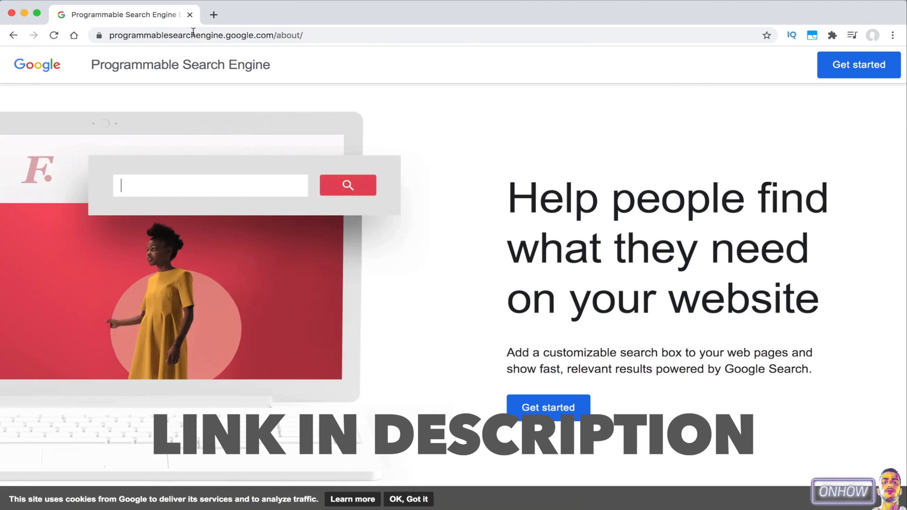
pyautogui.write('dresses')
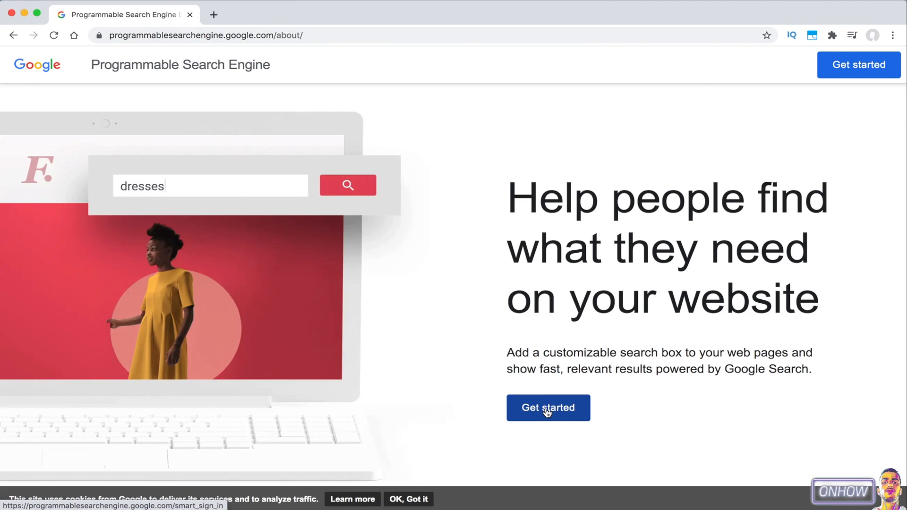
pyautogui.click(547, 408)
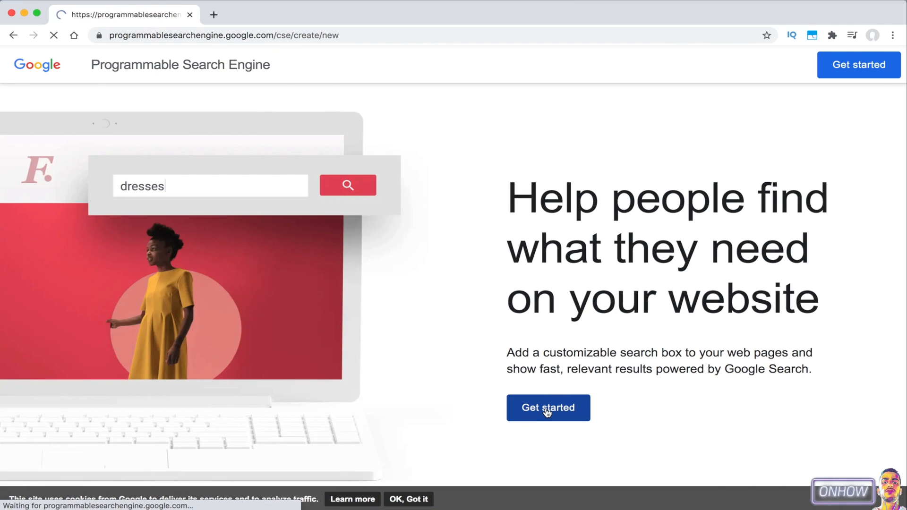
# - Enter 'OnHow Search Engine' as the name of the new search engine
pyautogui.click(547, 408)
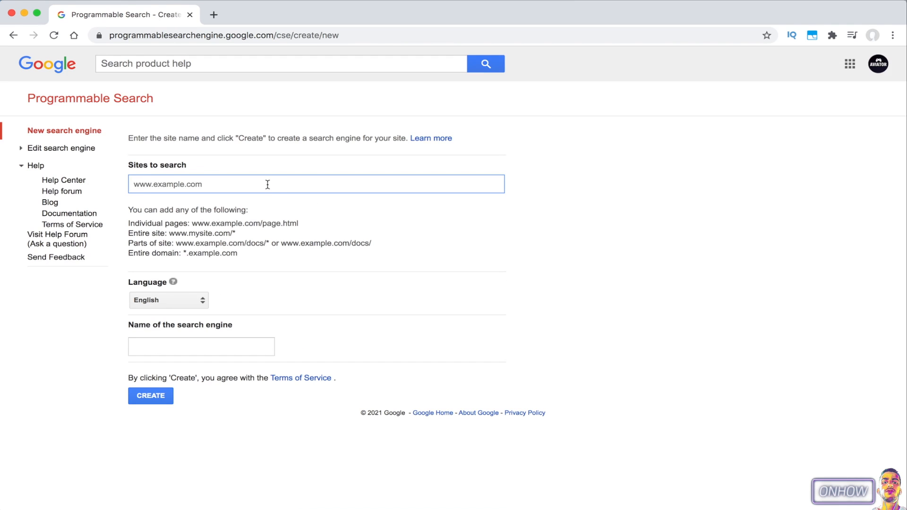
pyautogui.moveTo(237, 346)
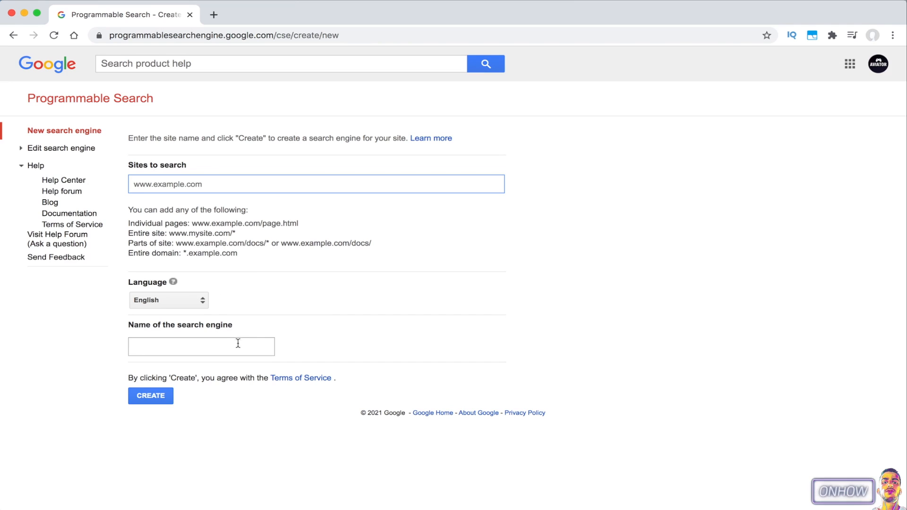
pyautogui.click(201, 347)
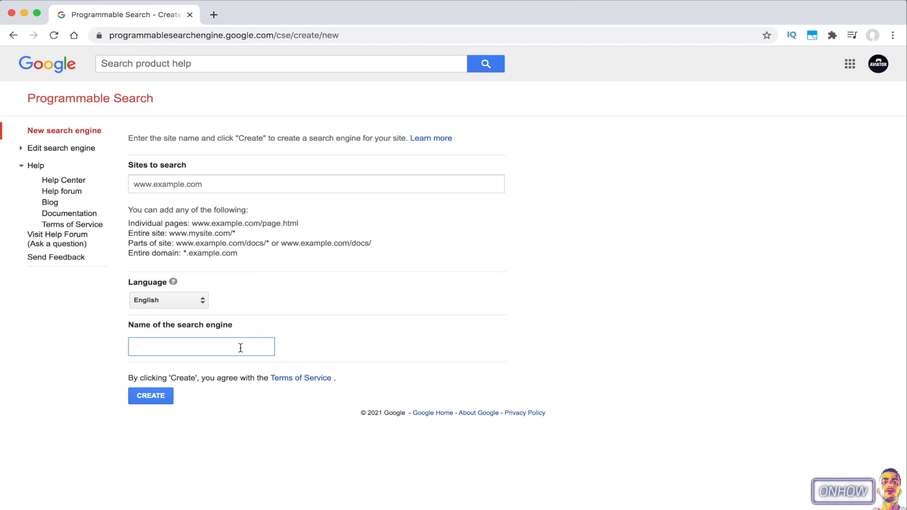
pyautogui.write('OnHow Search Engine')
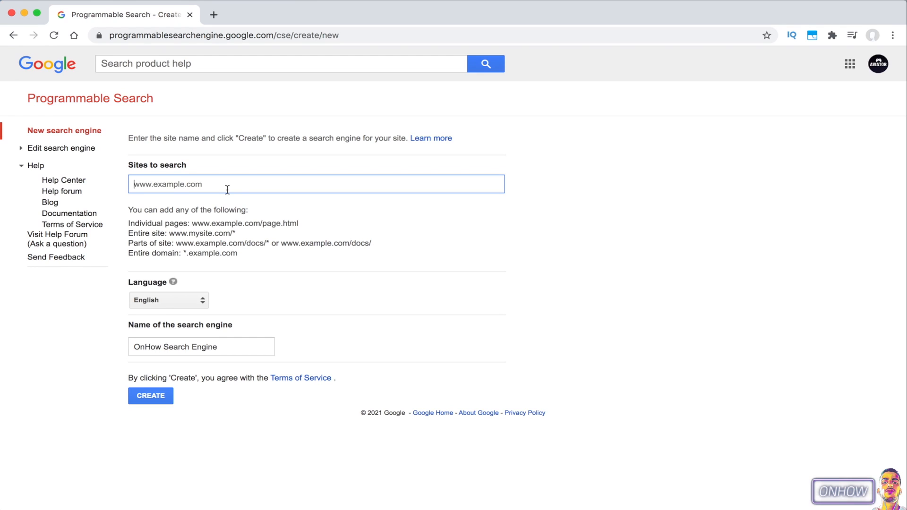
pyautogui.write('facebook')
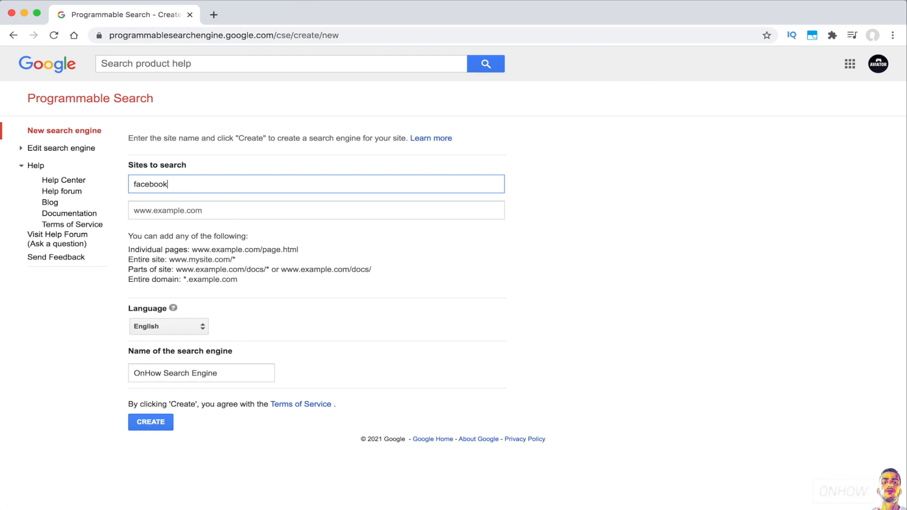
pyautogui.write('.com')
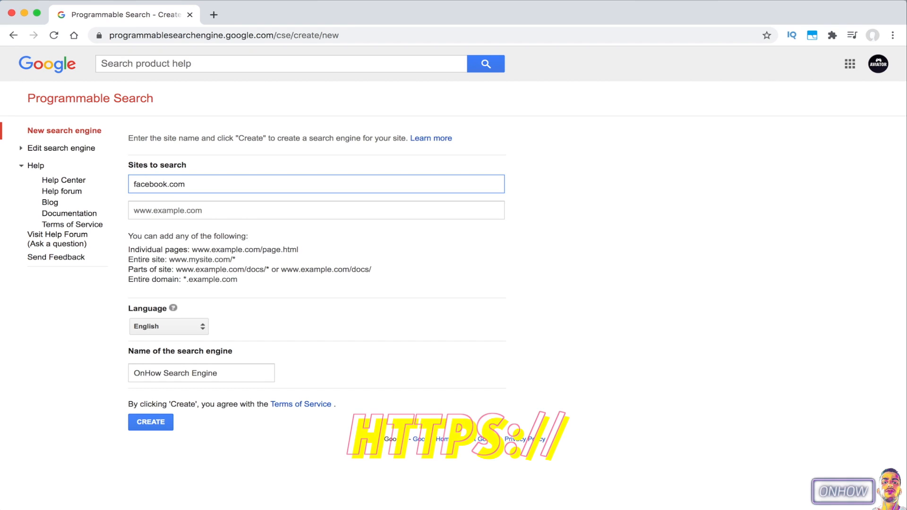
pyautogui.click(232, 35)
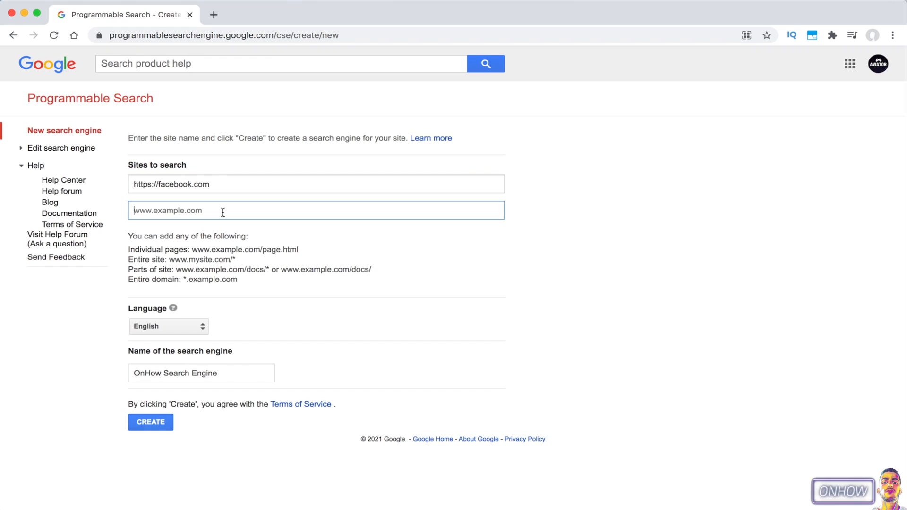
pyautogui.write('https://')
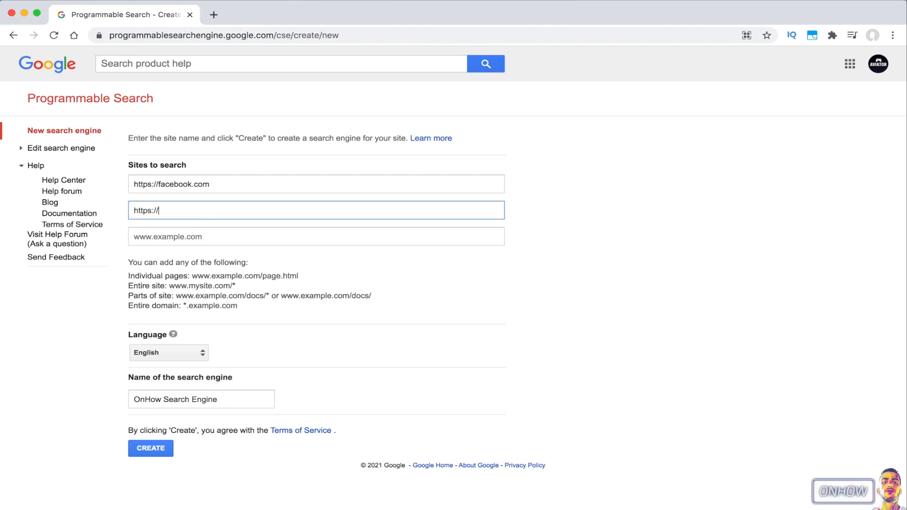
pyautogui.write('instagram.c')
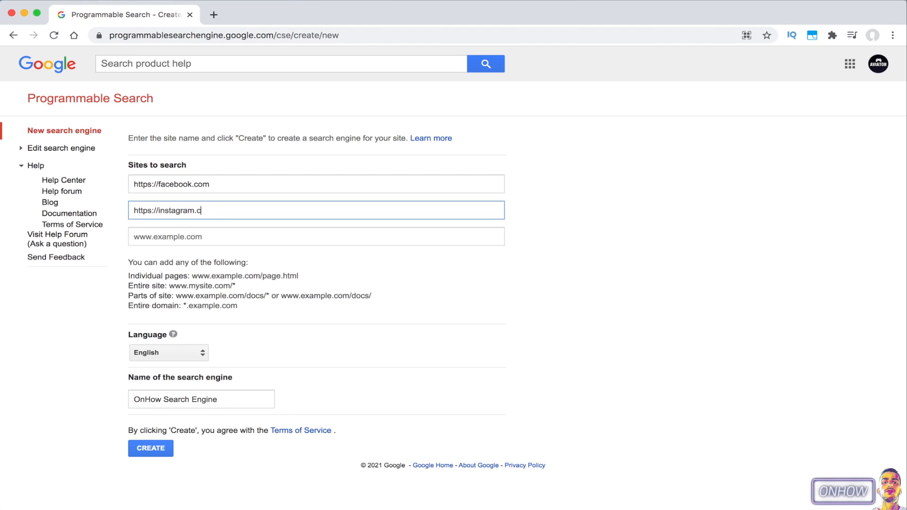
pyautogui.press('Backspace')
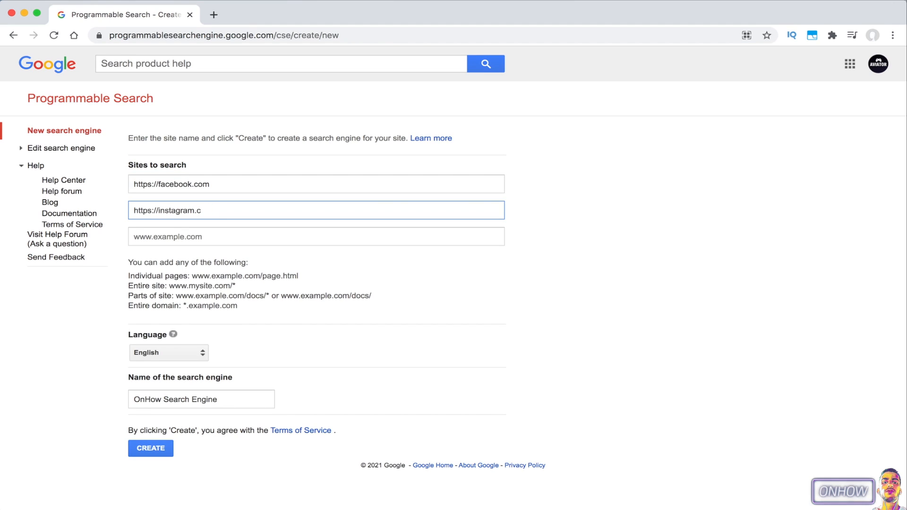
pyautogui.write('https://twitter.com')
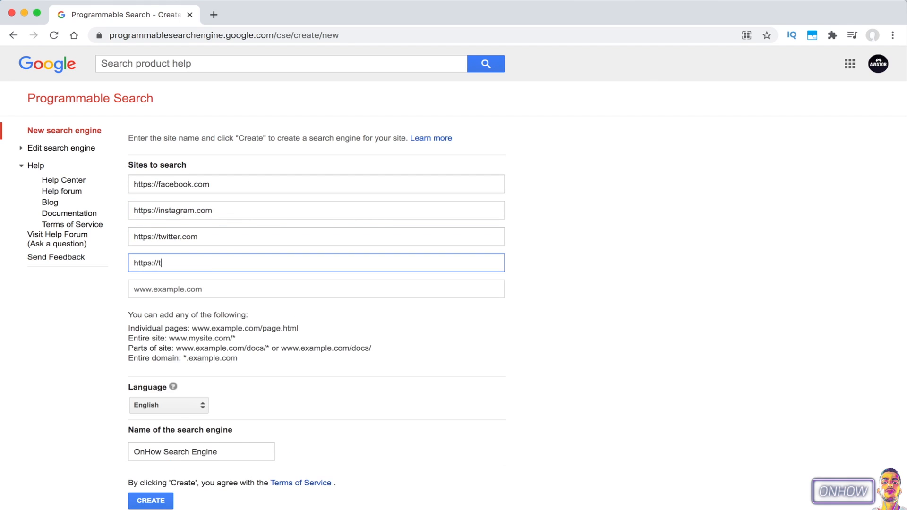
pyautogui.write('iktok.c')
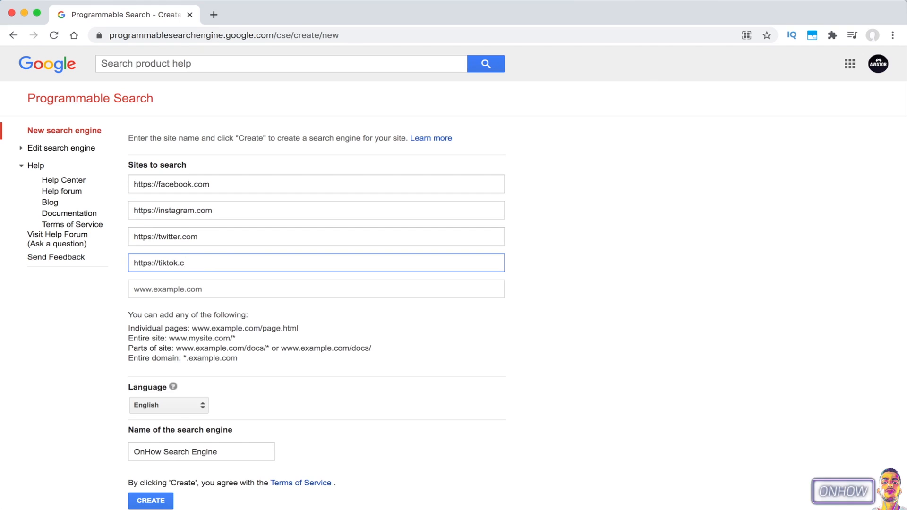
pyautogui.write('om')
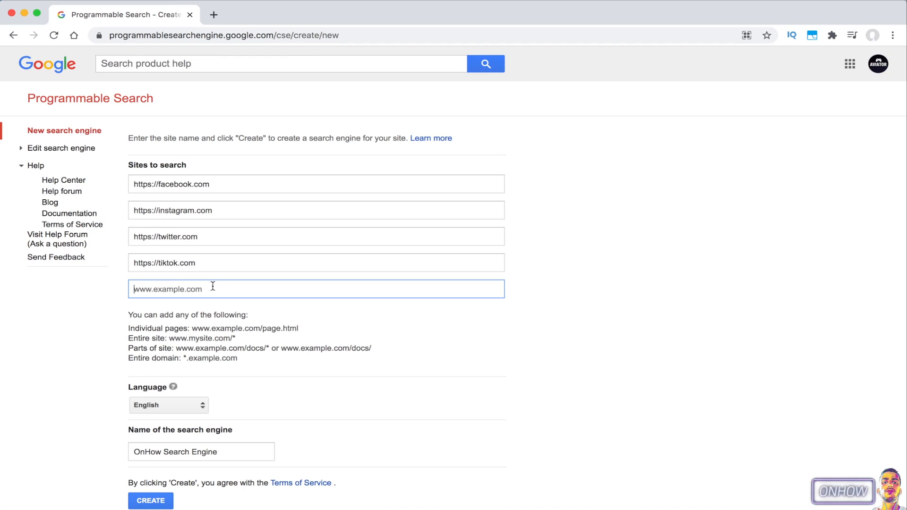
pyautogui.write('https://reddit.com')
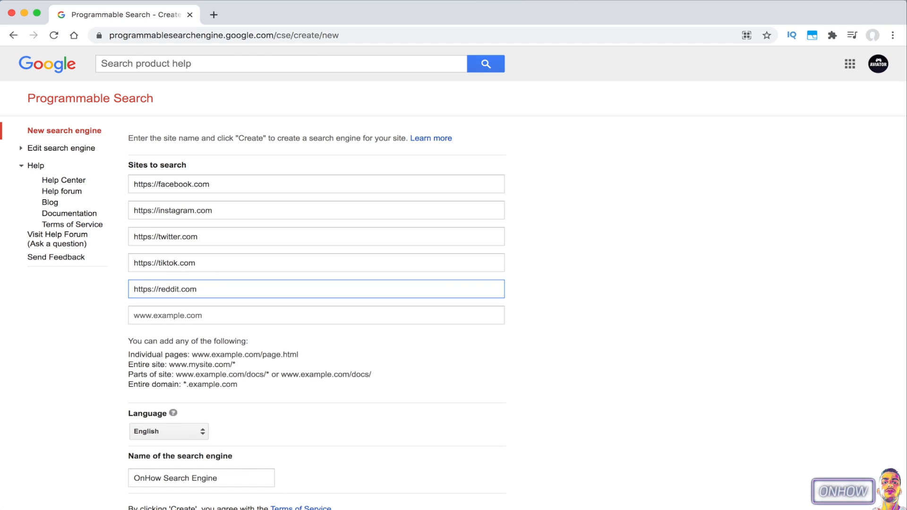
pyautogui.moveTo(232, 301)
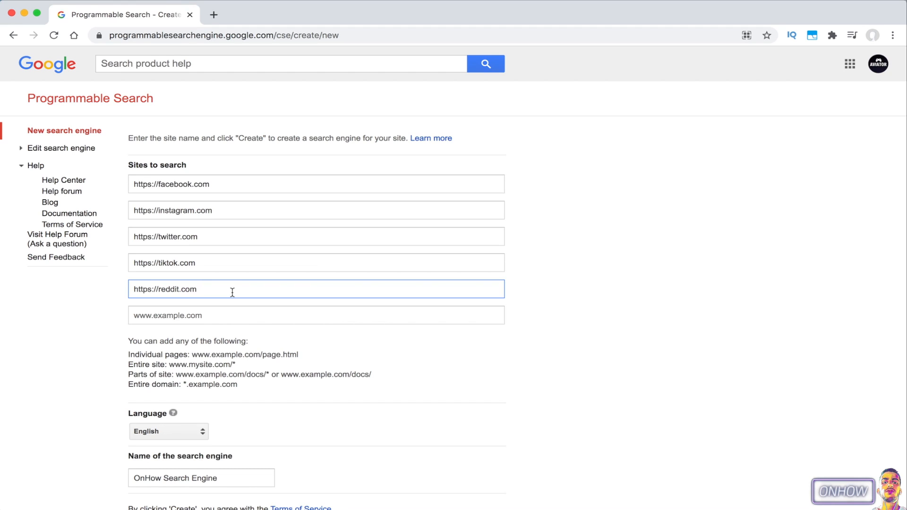
# - Create the search engine and reach the Congratulations confirmation page
pyautogui.scroll(-3)
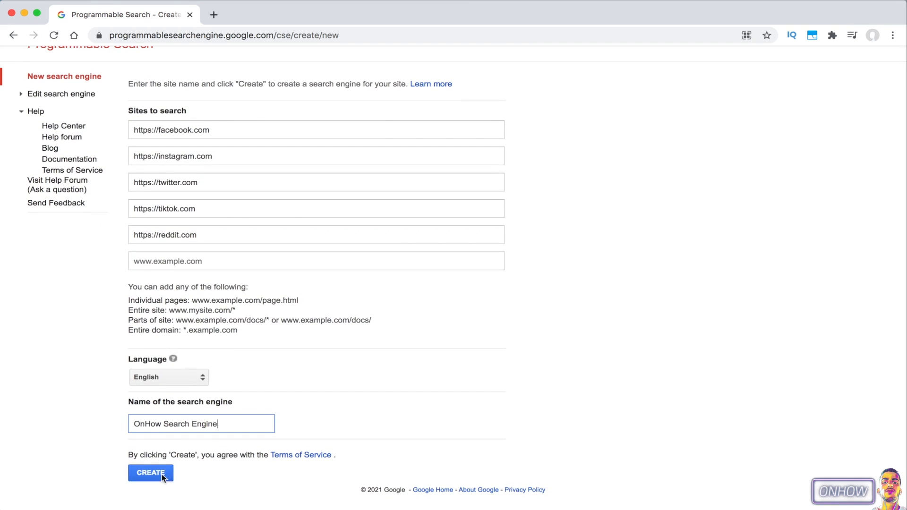
pyautogui.click(150, 472)
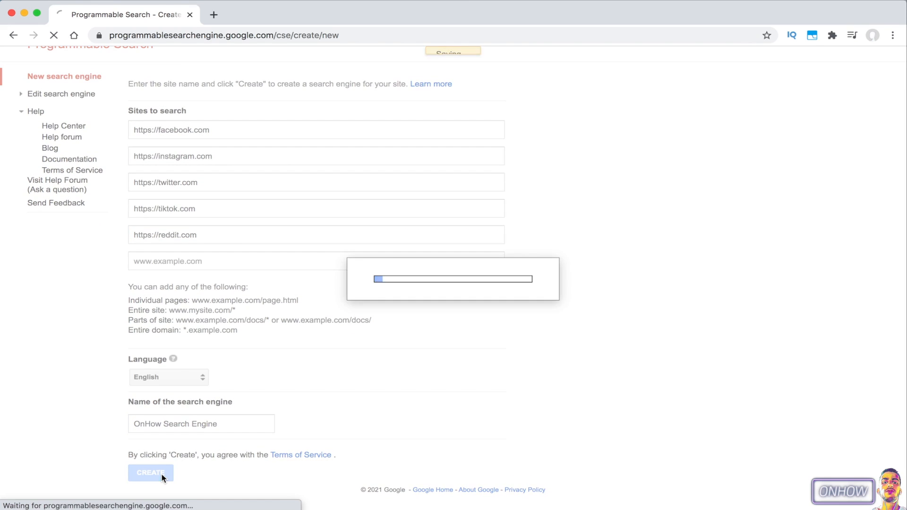
pyautogui.click(150, 472)
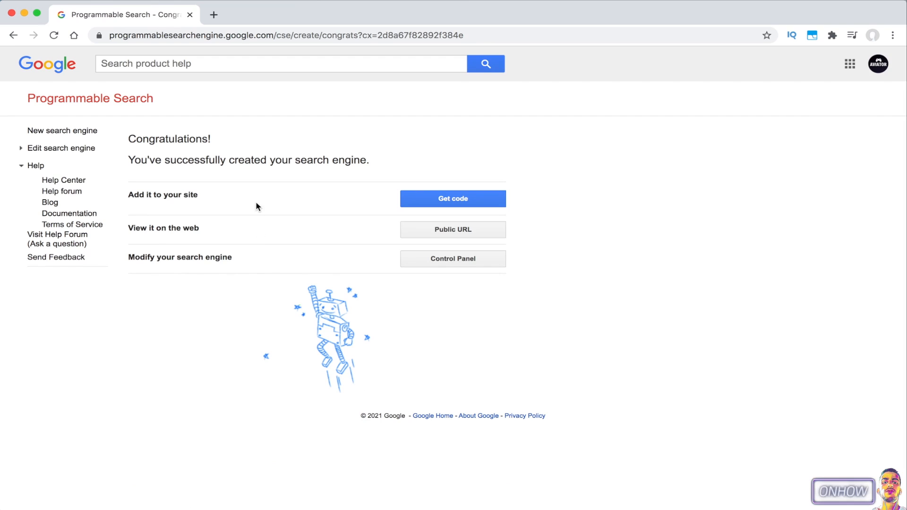
pyautogui.moveTo(444, 249)
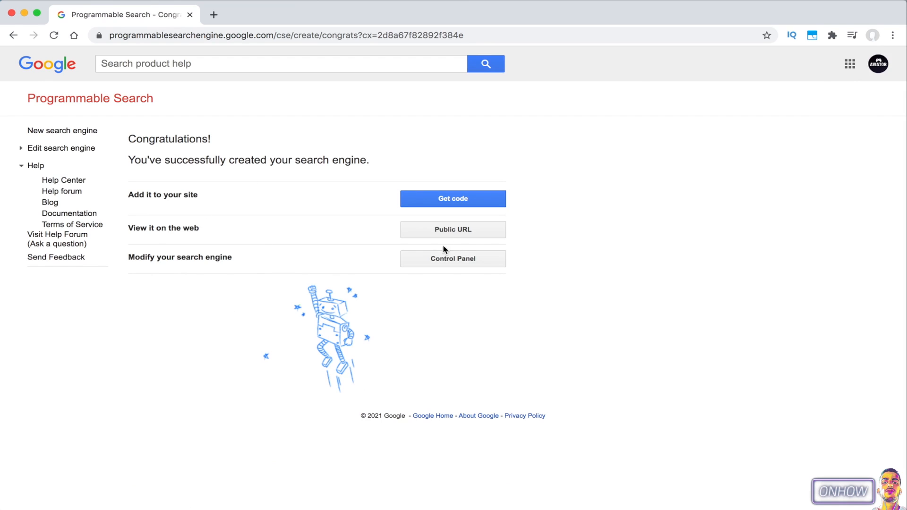
pyautogui.moveTo(453, 234)
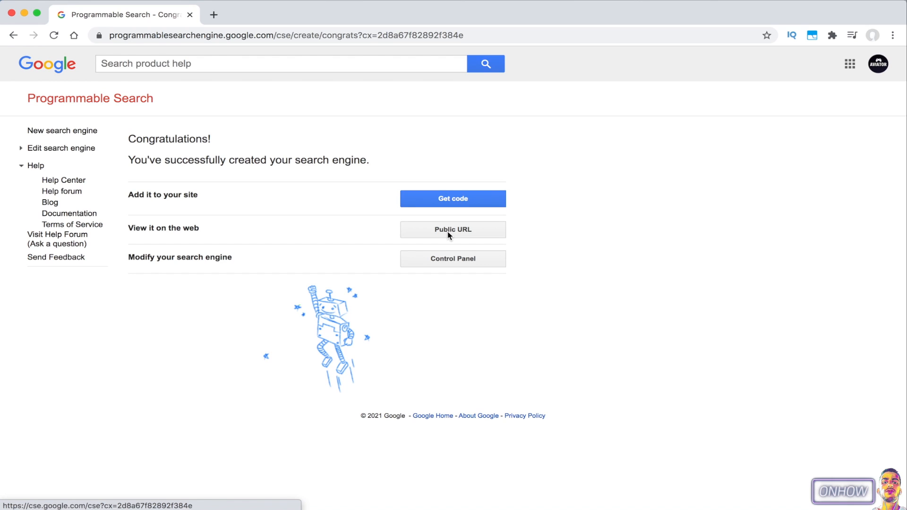
# - On the engine's public search page, search 'mike tyson' and review the social-site results
pyautogui.click(453, 229)
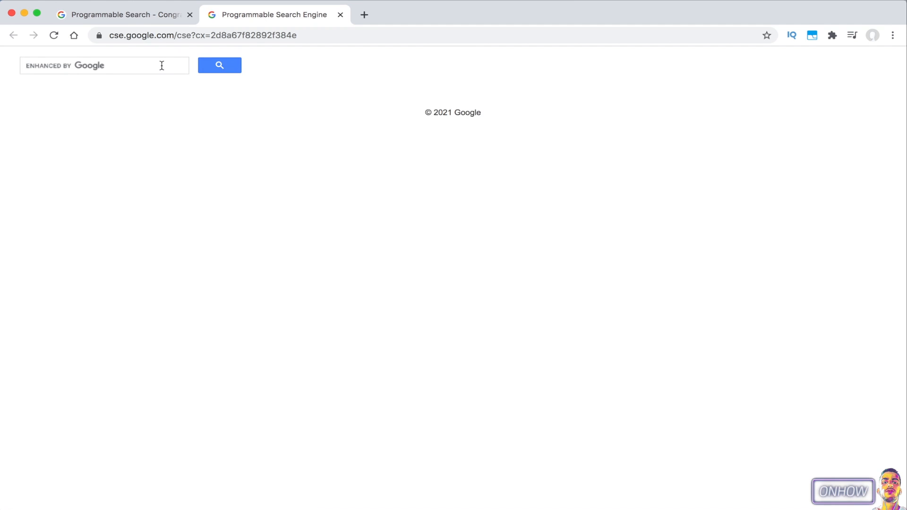
pyautogui.click(104, 66)
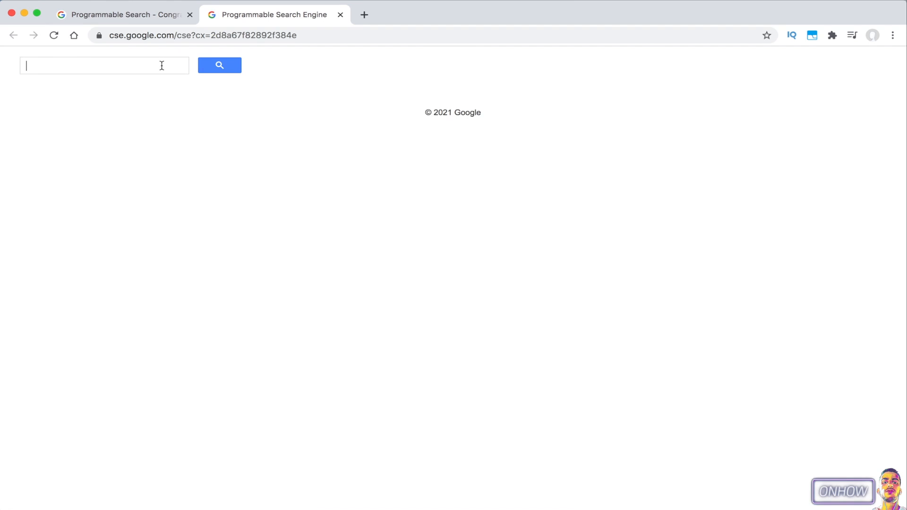
pyautogui.write('On')
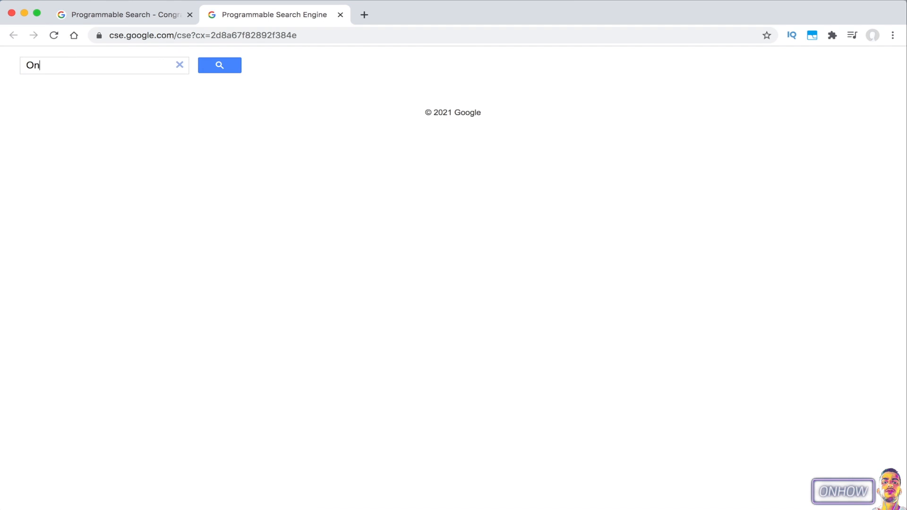
pyautogui.write('mike t')
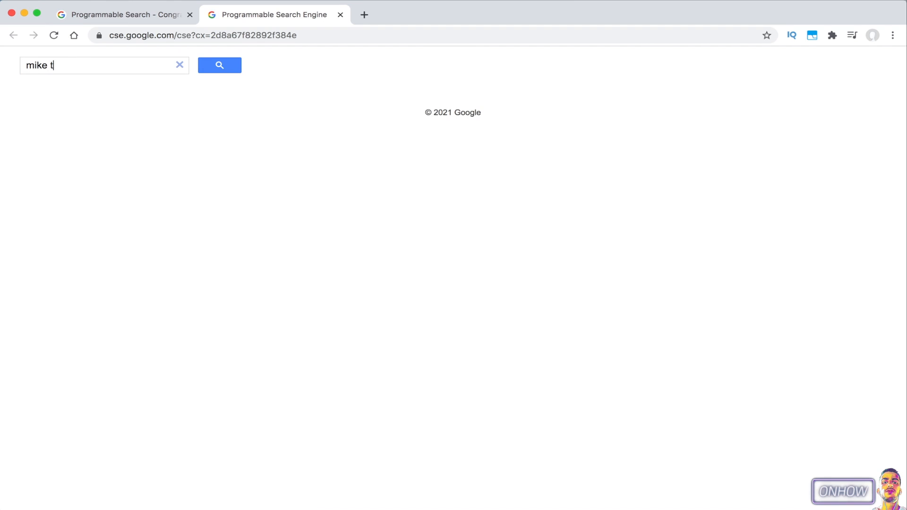
pyautogui.write('yson')
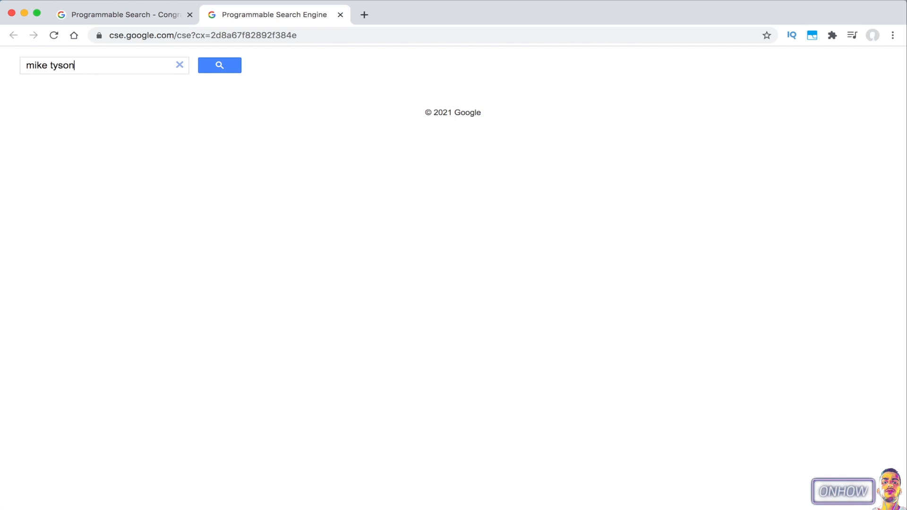
pyautogui.click(218, 66)
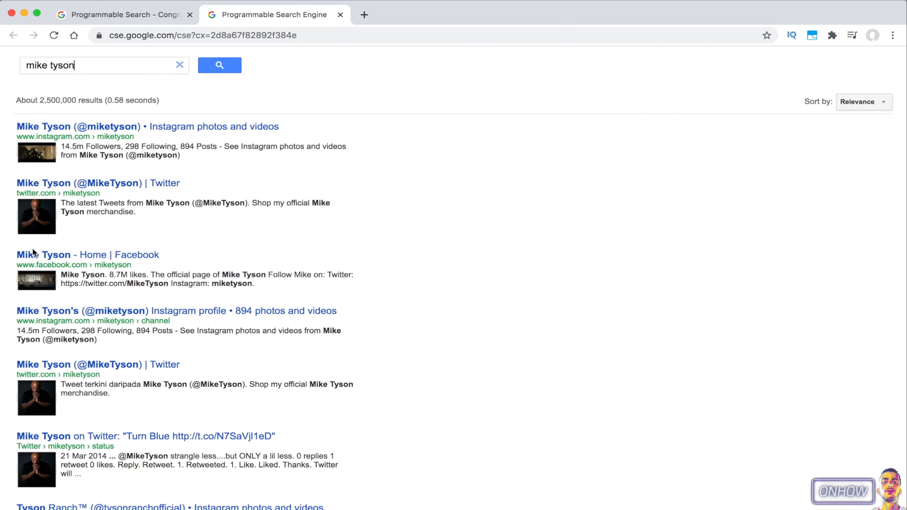
pyautogui.moveTo(38, 374)
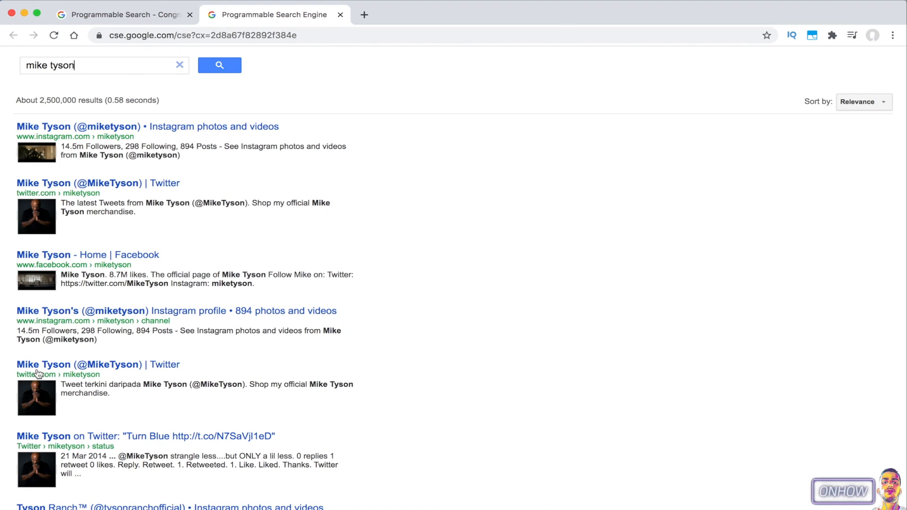
pyautogui.scroll(-3)
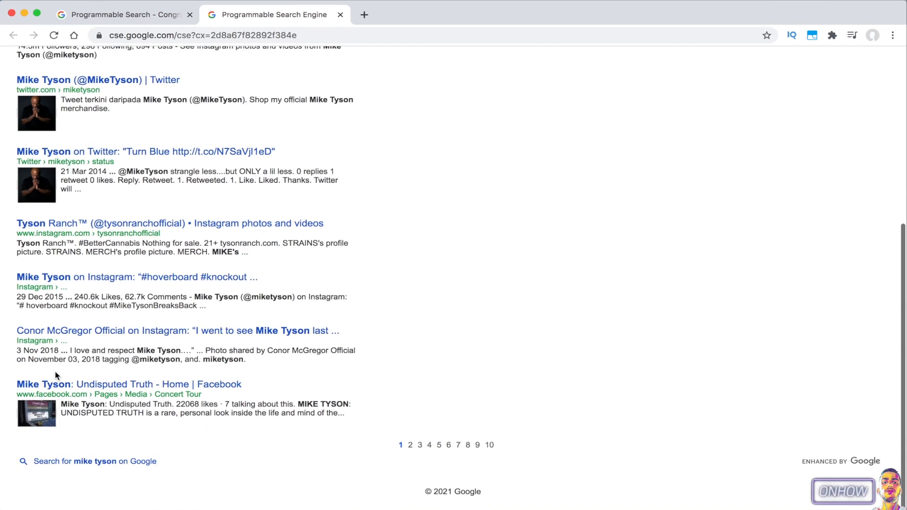
pyautogui.scroll(3)
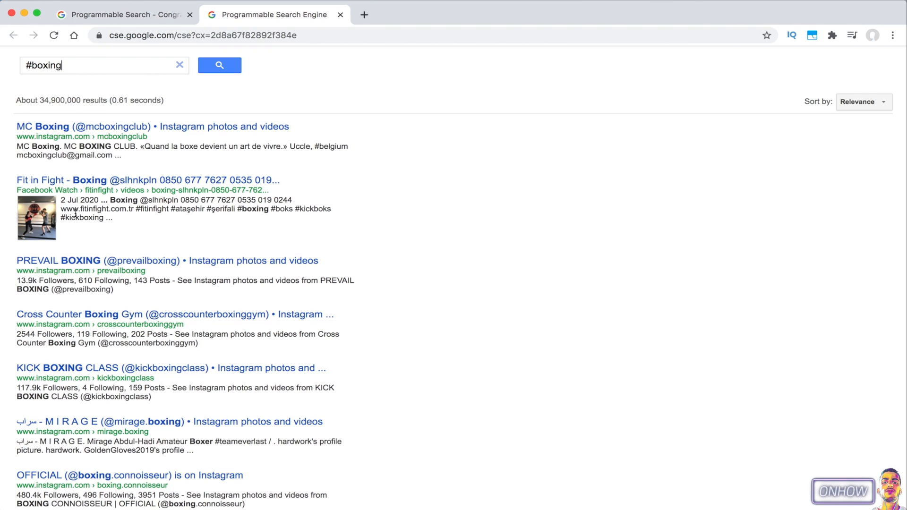
# - Scroll through the #boxing results from Instagram and Facebook
pyautogui.scroll(-3)
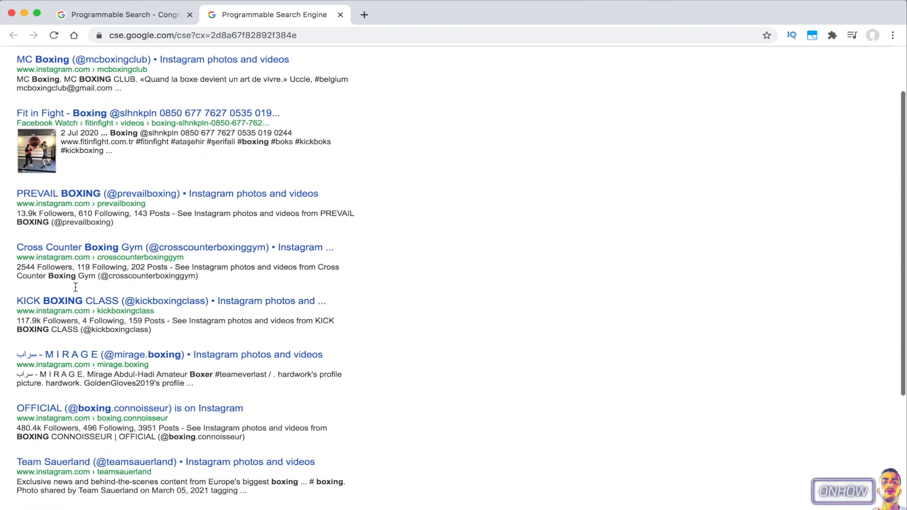
pyautogui.scroll(-3)
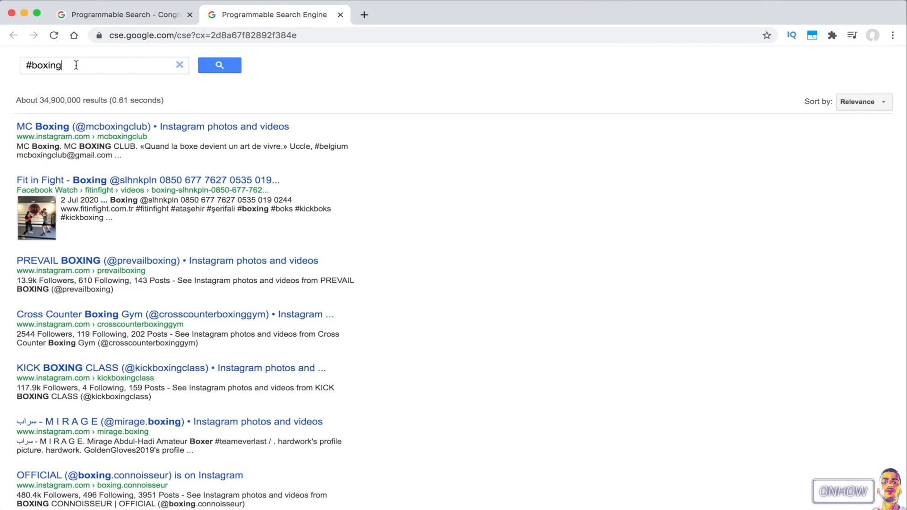
pyautogui.write('@')
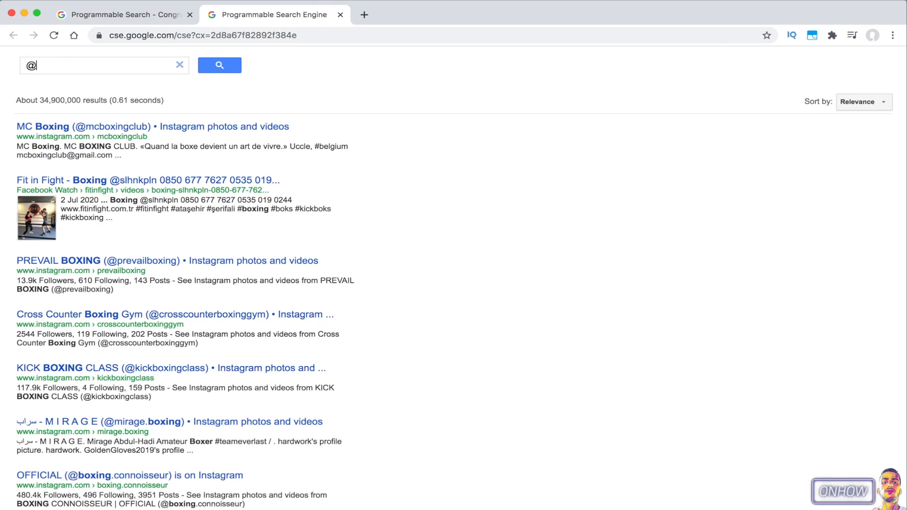
pyautogui.write('connor')
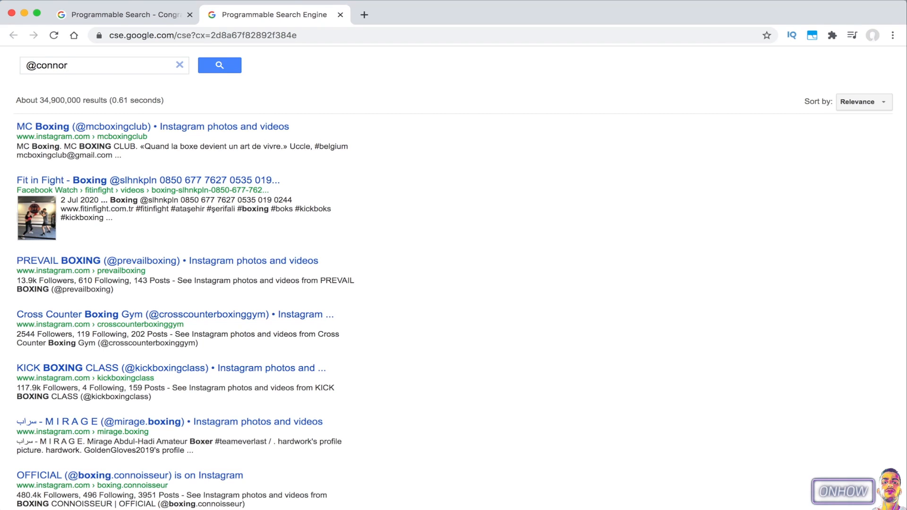
pyautogui.press('Backspace')
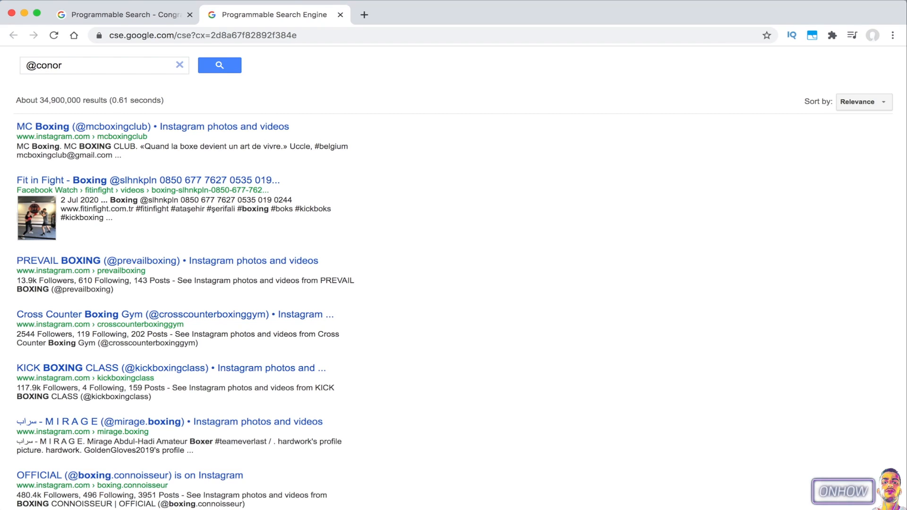
pyautogui.click(220, 65)
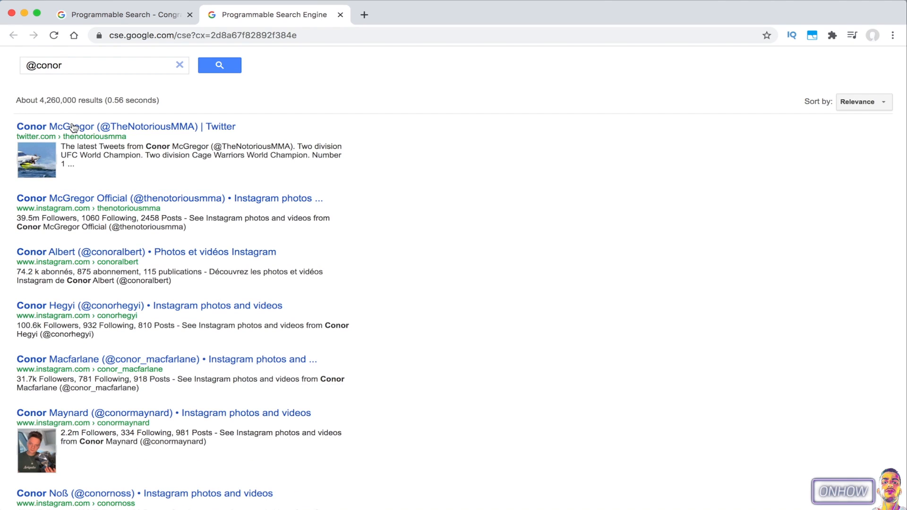
pyautogui.moveTo(77, 201)
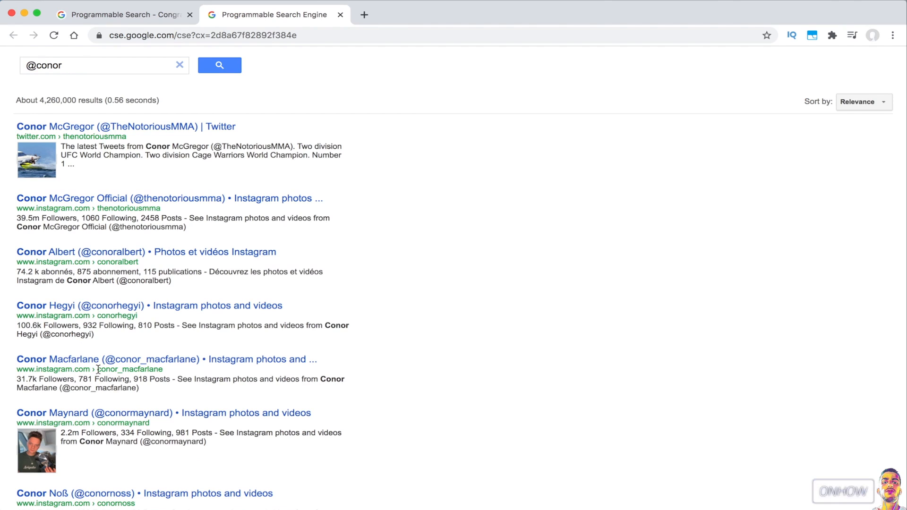
pyautogui.moveTo(138, 403)
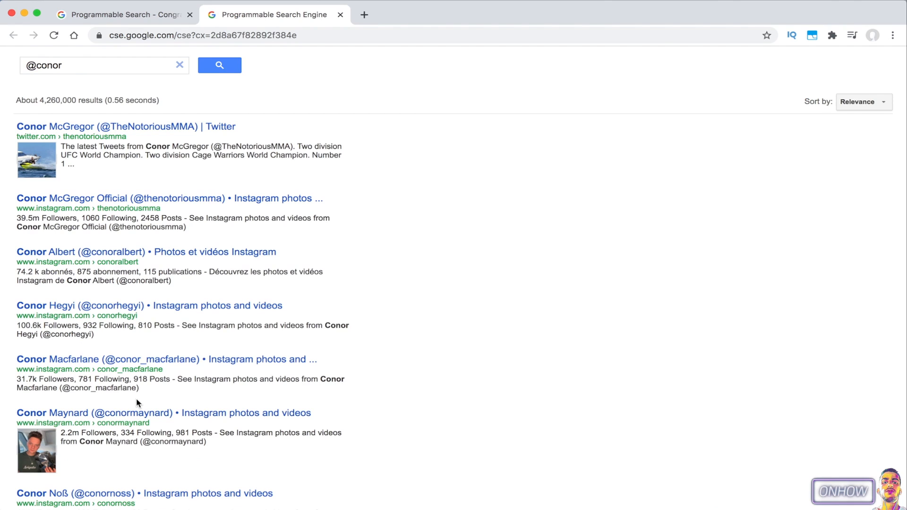